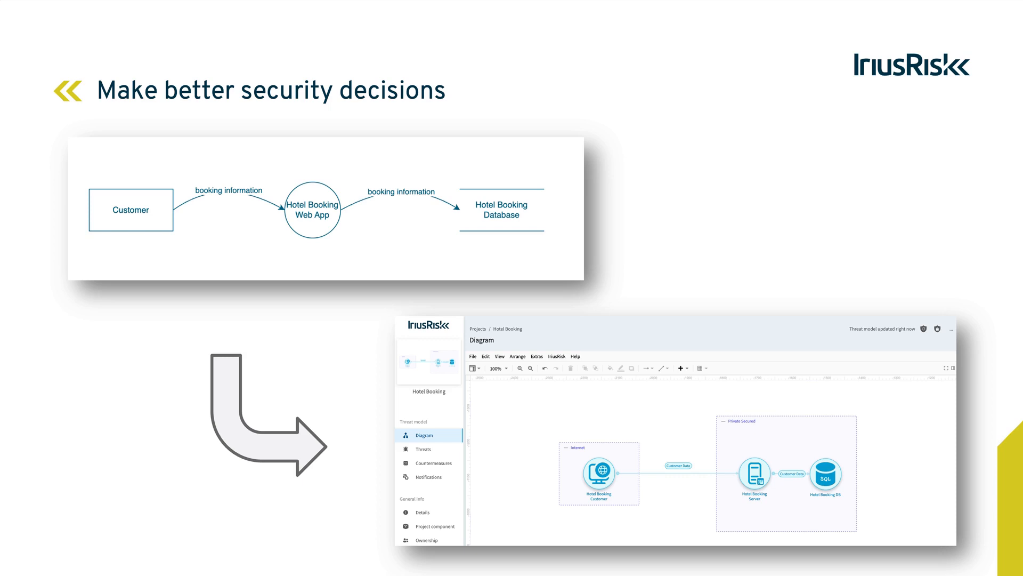
Step: Advance from the presentation slide to the Hotel Booking diagram in IriusRisk
key(Right)
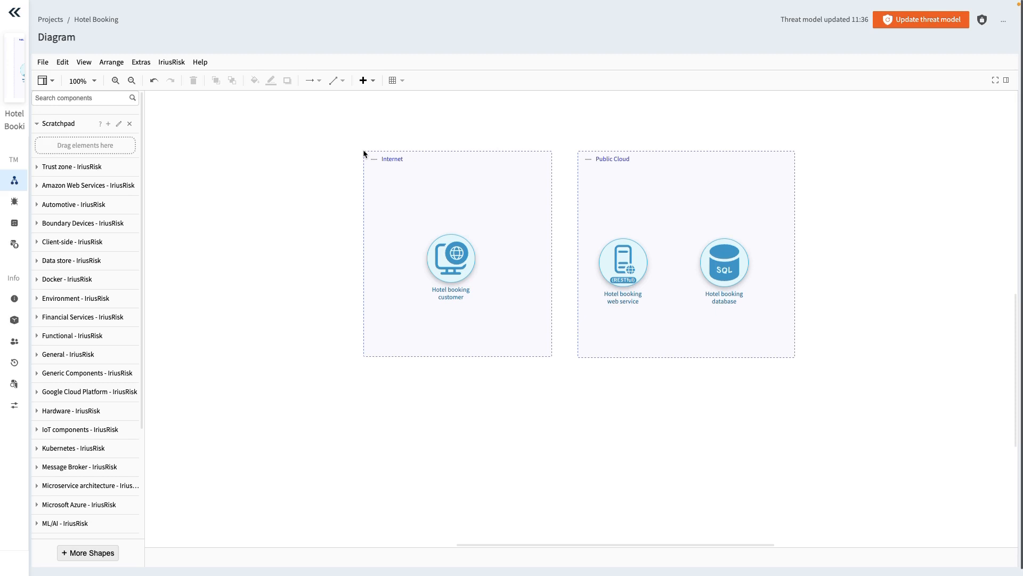
Step: Draw a data flow from the Hotel booking customer to the Hotel booking web service
click(450, 257)
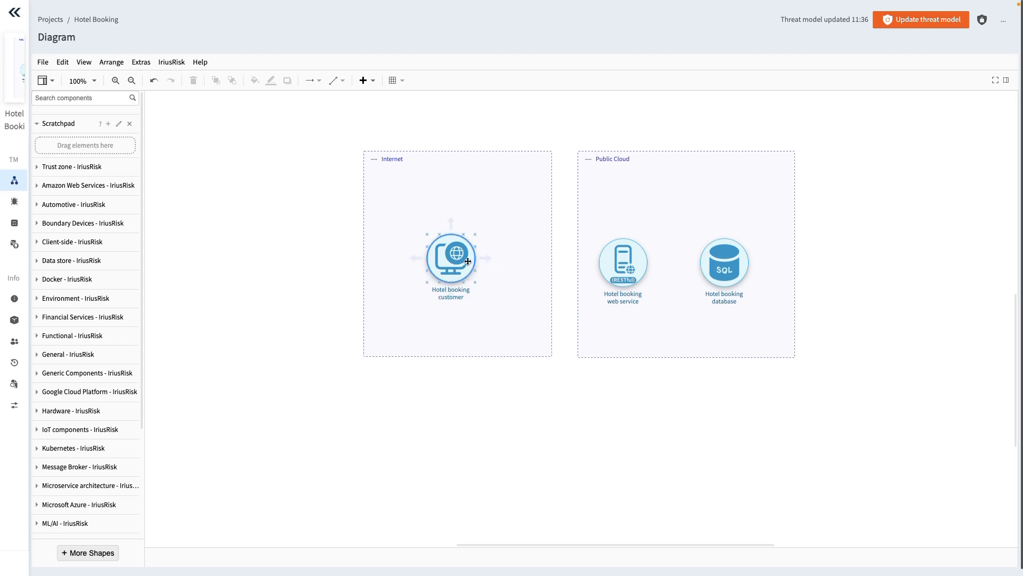
mouse_move(449, 257)
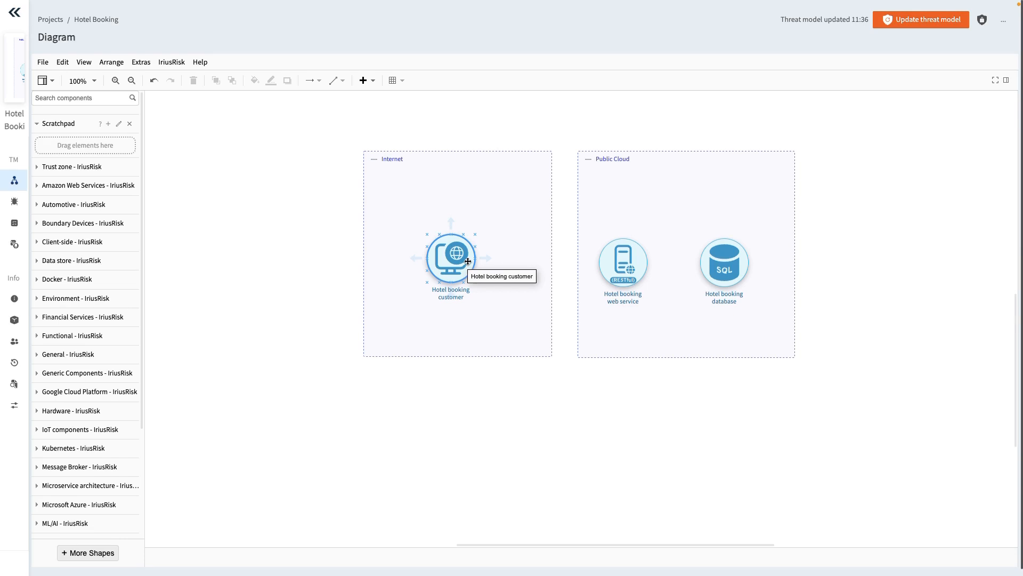
mouse_move(473, 254)
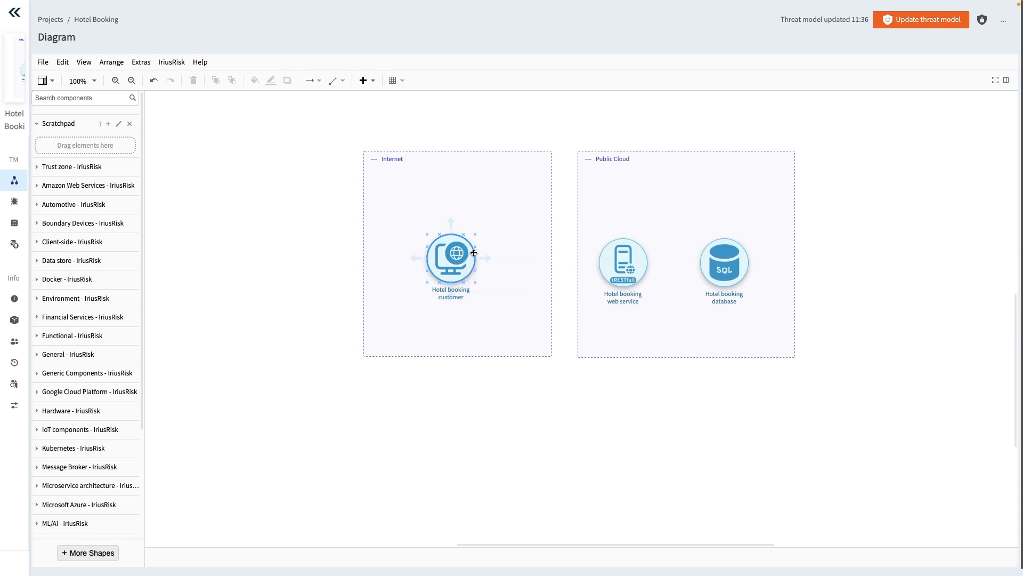
mouse_move(450, 254)
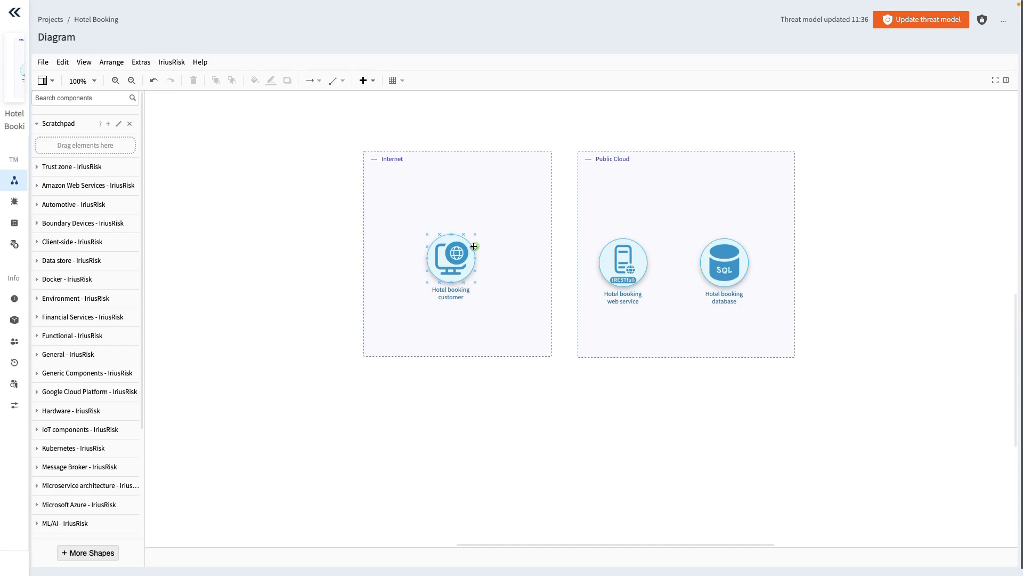
drag(475, 246, 535, 247)
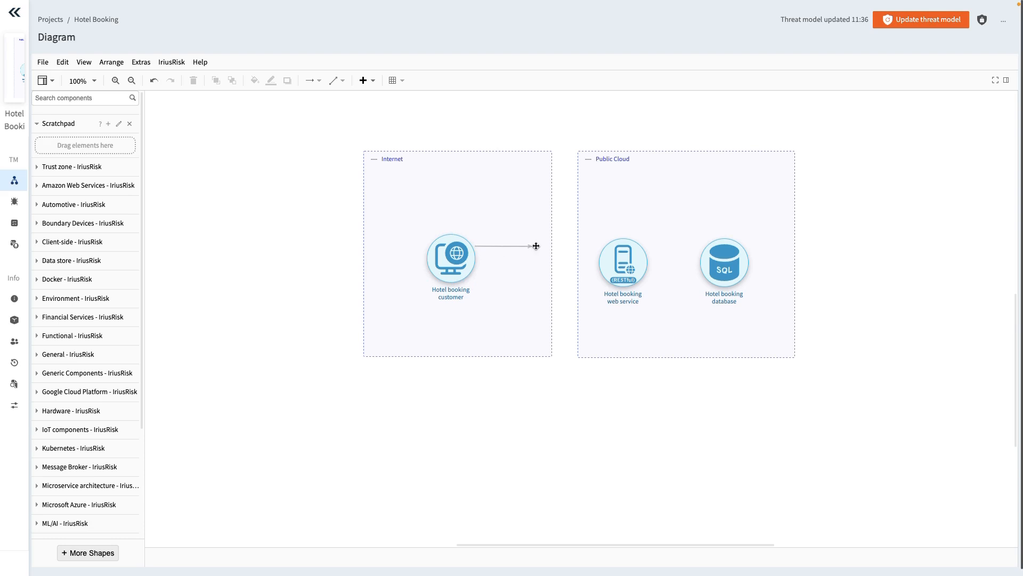
drag(535, 246, 623, 262)
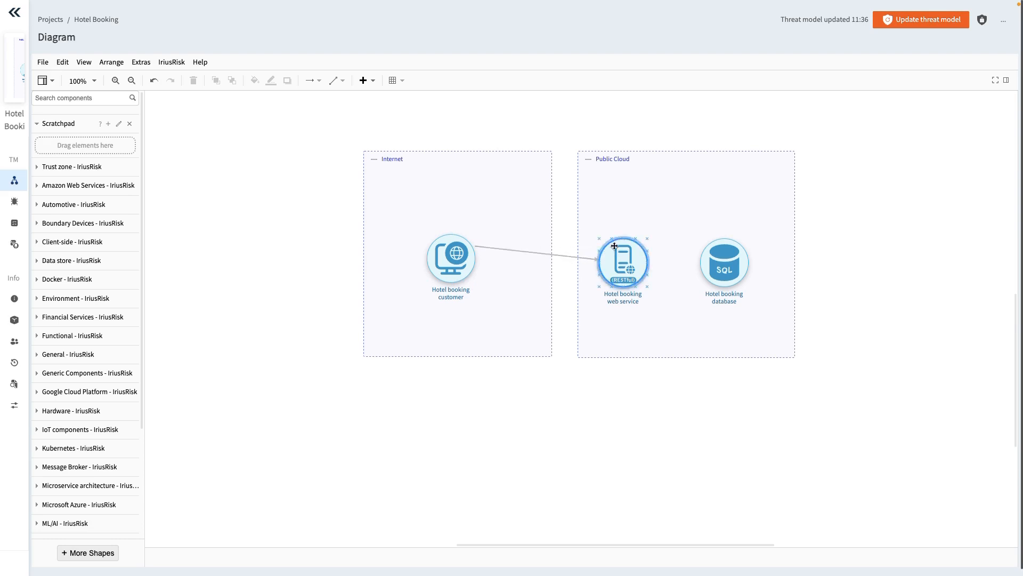
drag(615, 247, 612, 240)
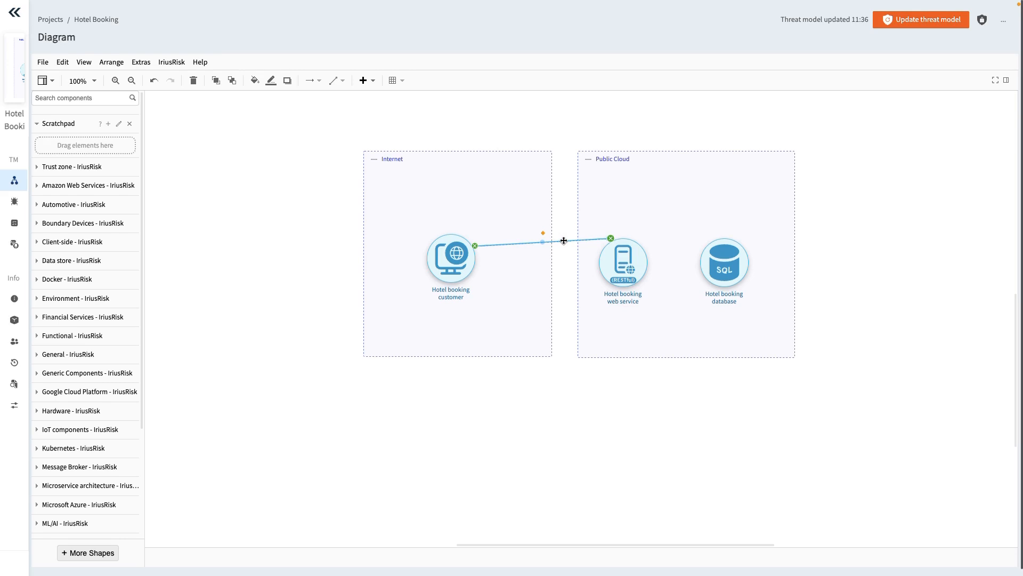
Step: Delete the customer-to-web-service data flow via its context menu
right_click(563, 240)
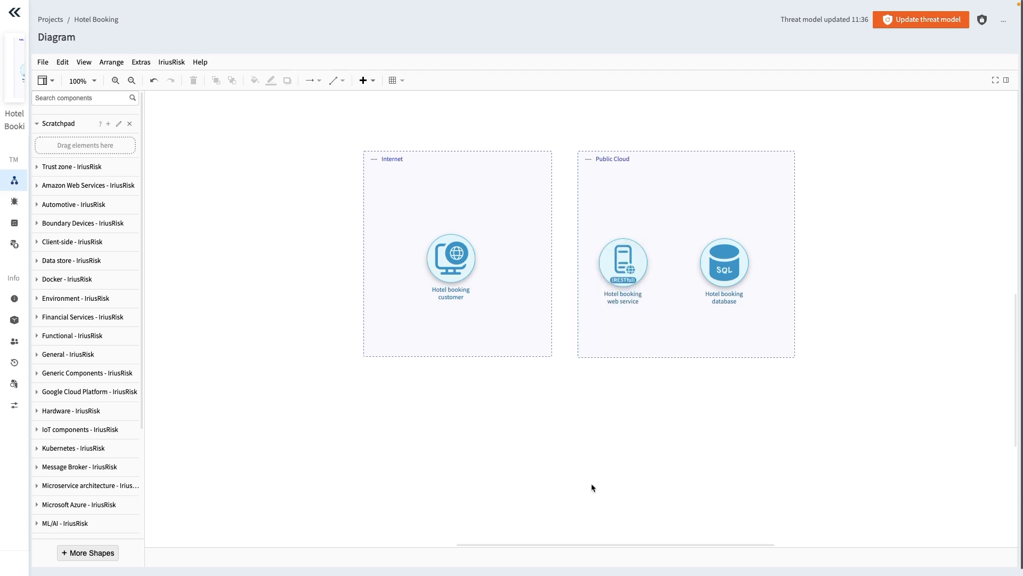
click(449, 257)
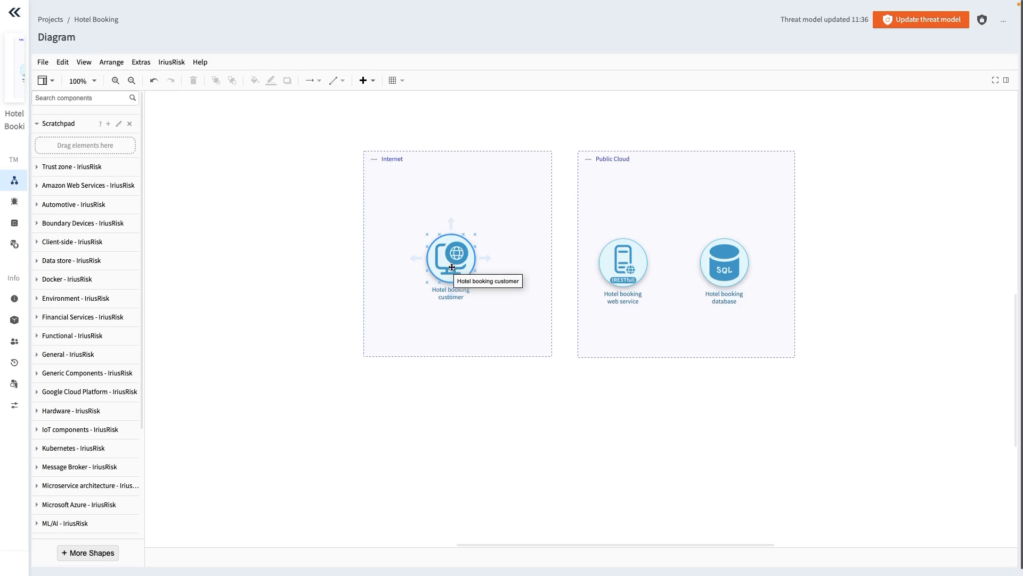
Step: Draw a fresh data flow from the customer to the web service and select it
drag(449, 257, 331, 266)
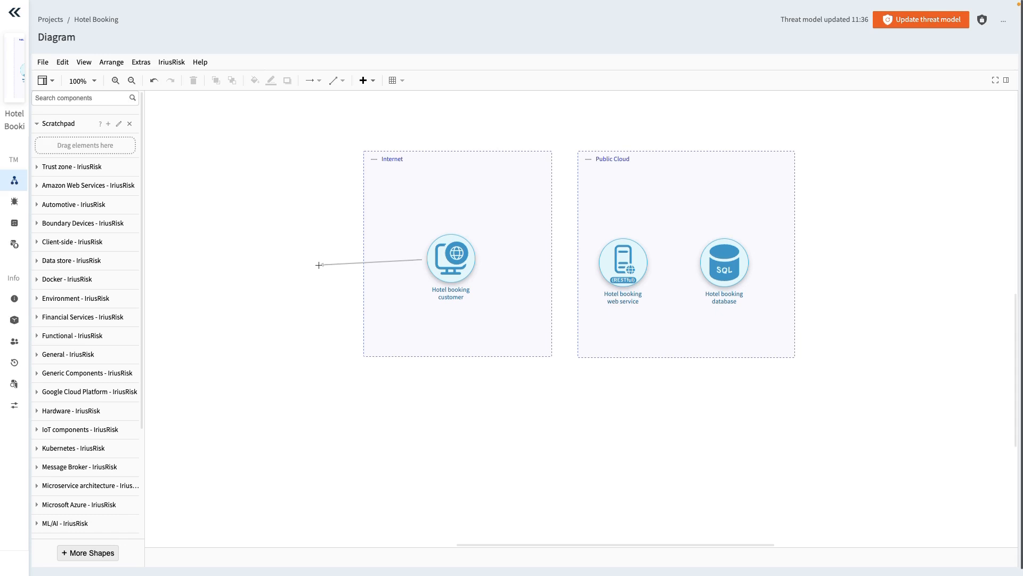
drag(319, 266, 574, 362)
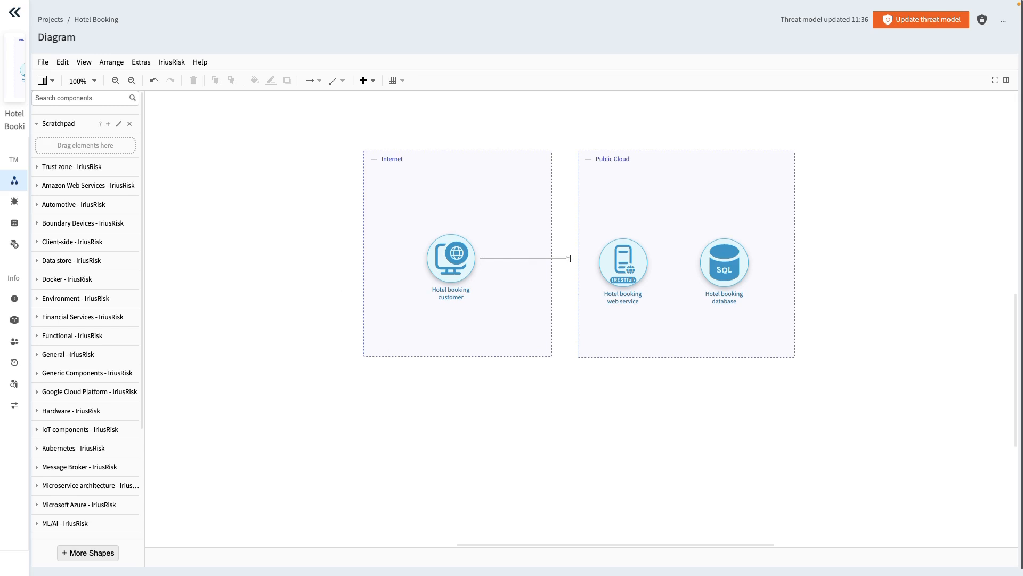
click(621, 263)
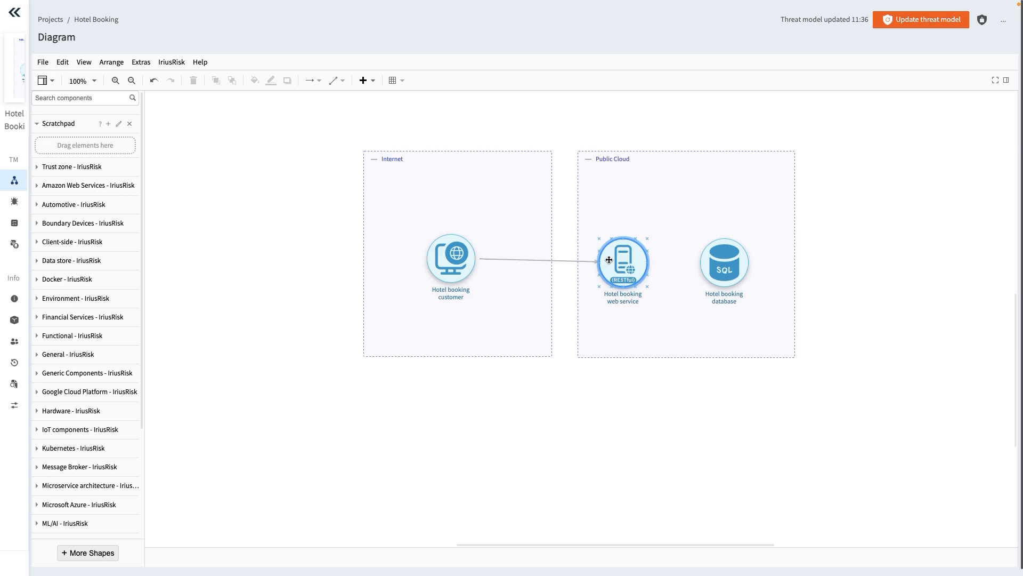
click(539, 260)
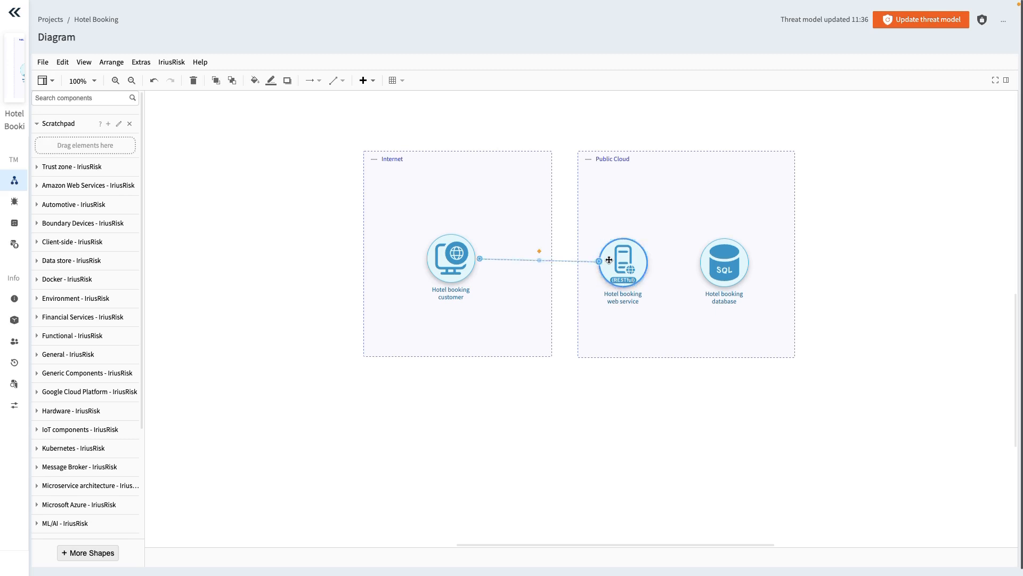
mouse_move(621, 262)
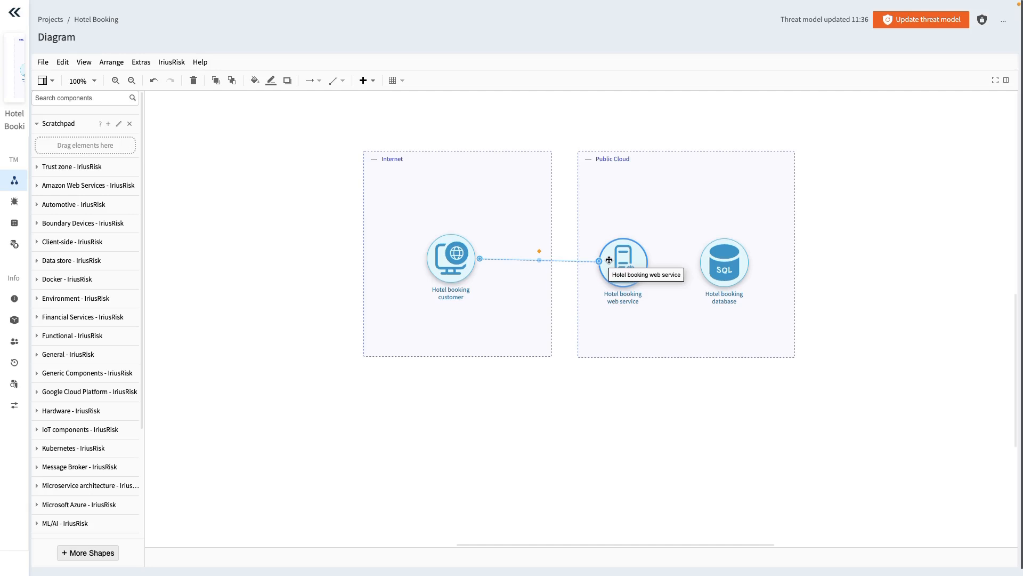
Step: Move the web service into the Public Cloud zone, lined up left of the database
drag(623, 261, 518, 324)
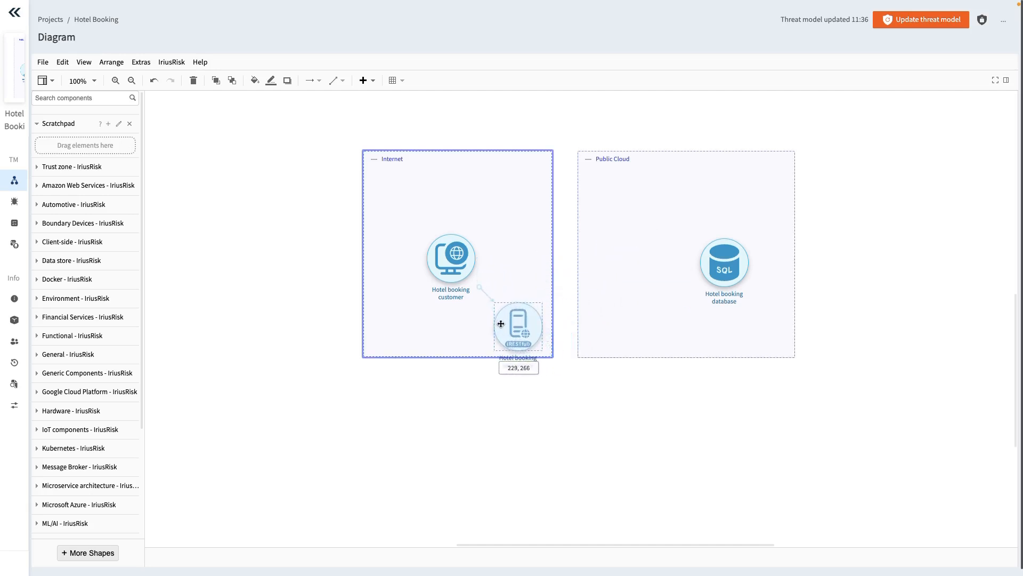
drag(518, 324, 345, 234)
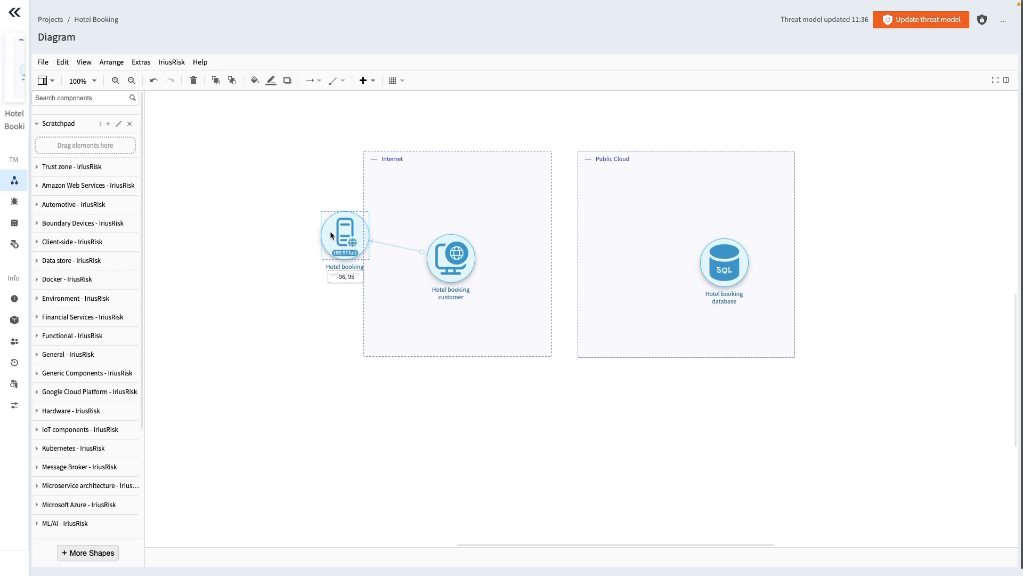
drag(345, 234, 625, 231)
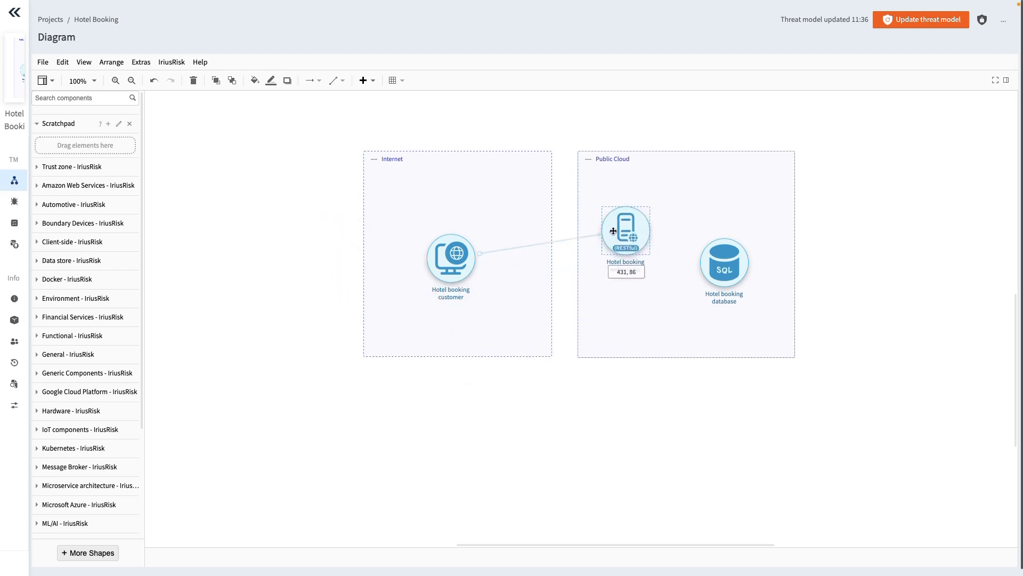
drag(626, 230, 637, 255)
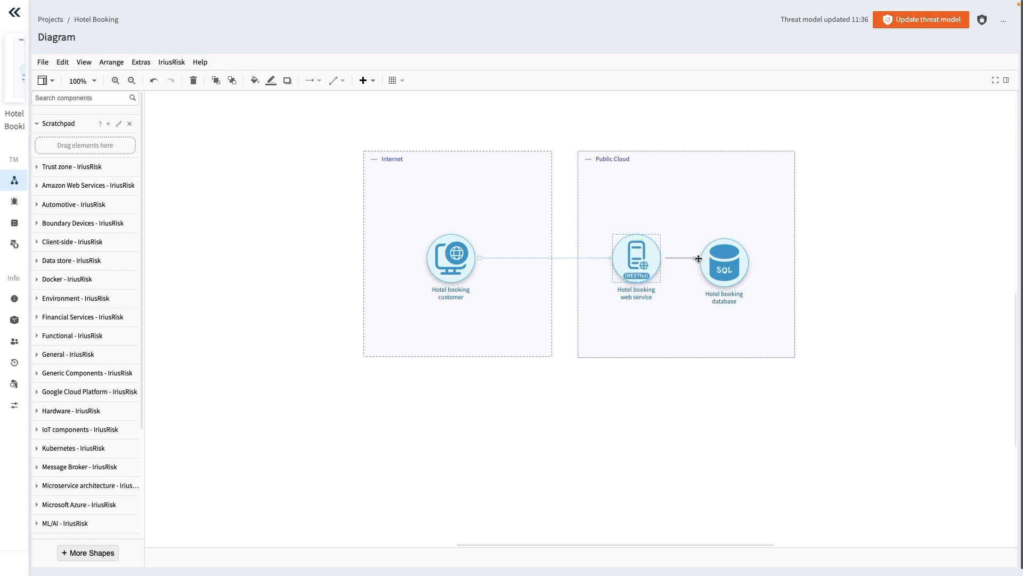
Step: Draw a data flow from the web service to the database and switch to the Threats page
click(723, 265)
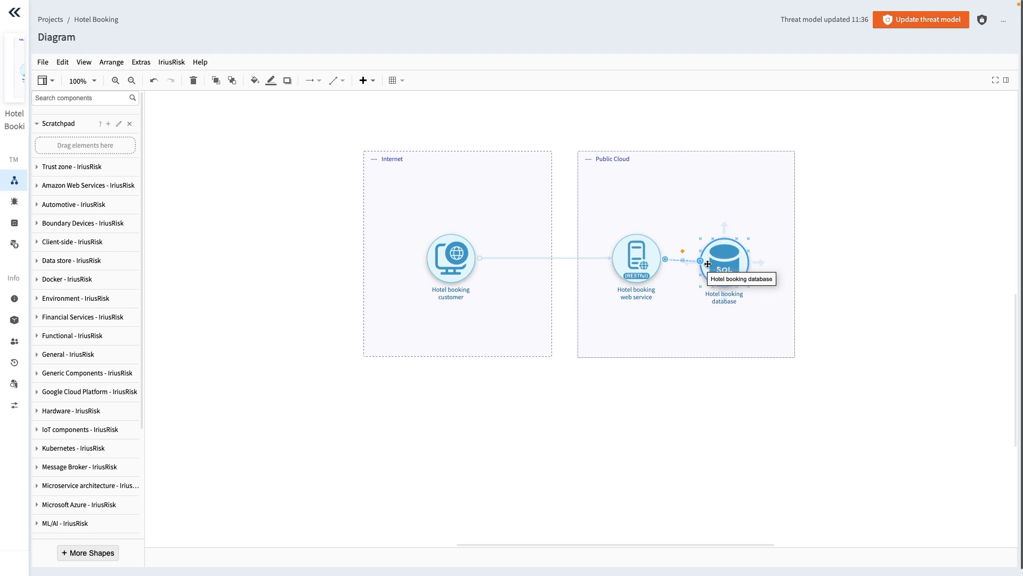
click(14, 201)
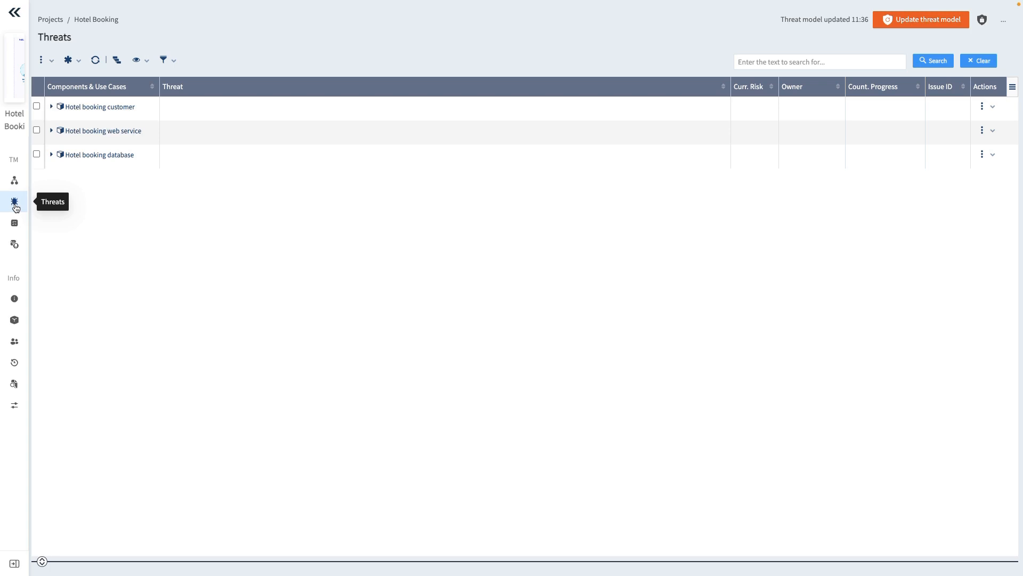
Step: Flatten the threat view, add the Source column, then go back to the diagram
click(138, 60)
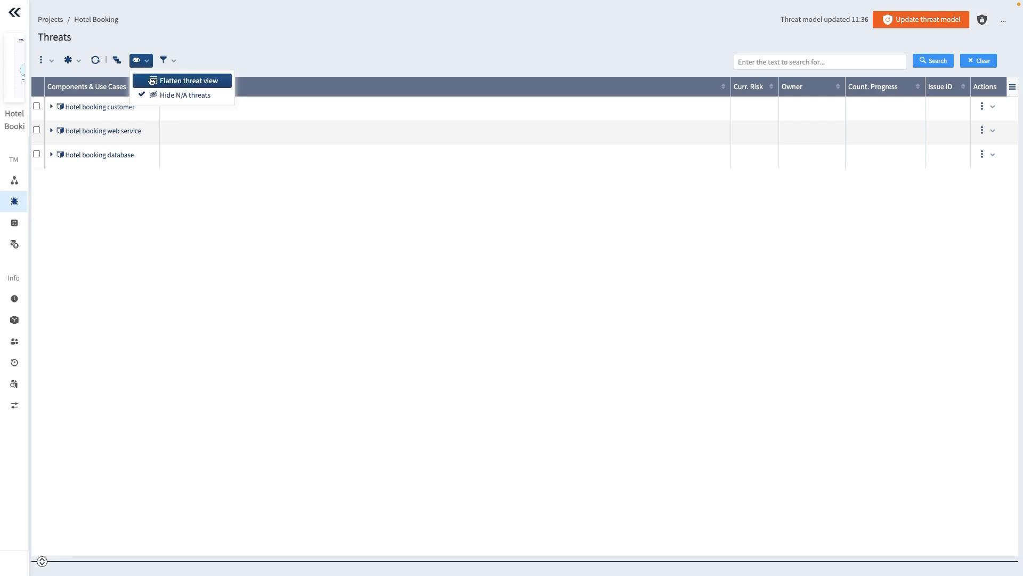
click(190, 80)
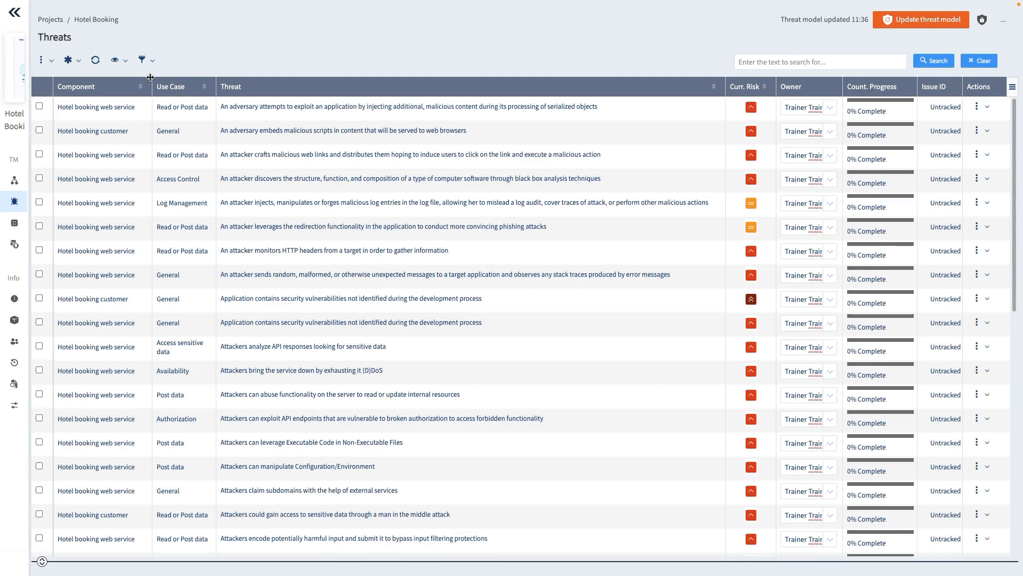
mouse_move(253, 72)
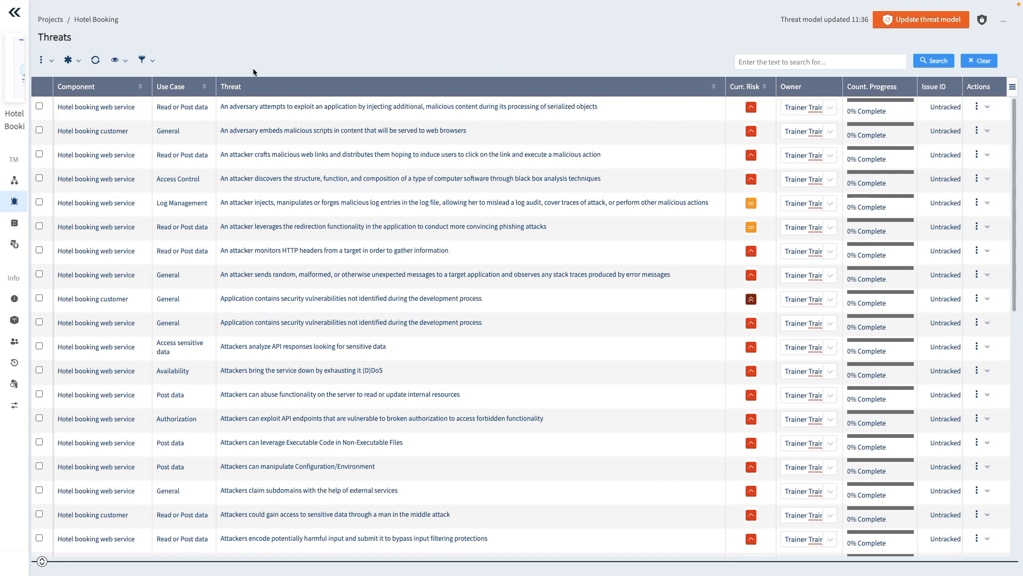
click(1013, 85)
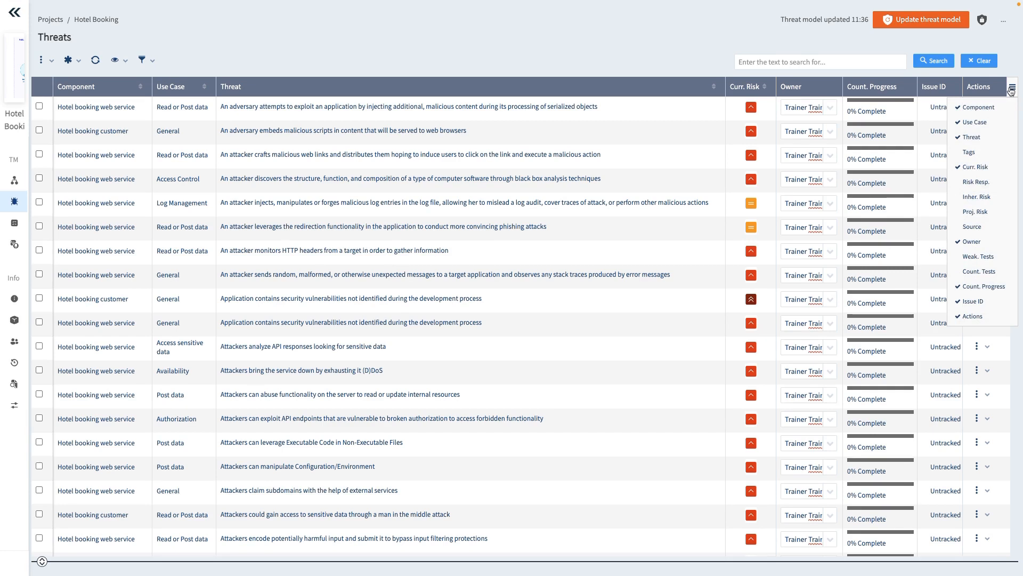
click(973, 226)
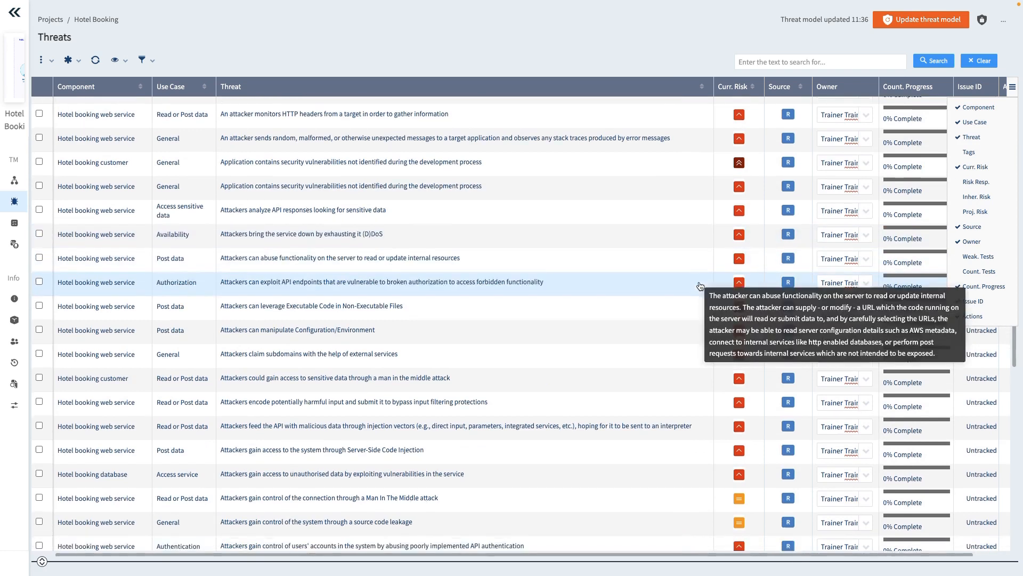
scroll(down, 3)
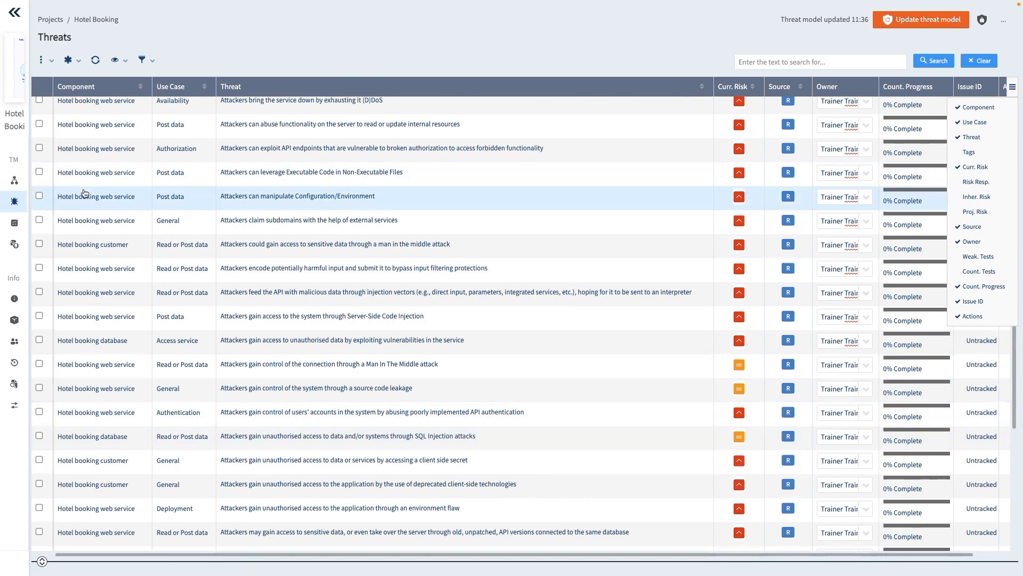
click(13, 181)
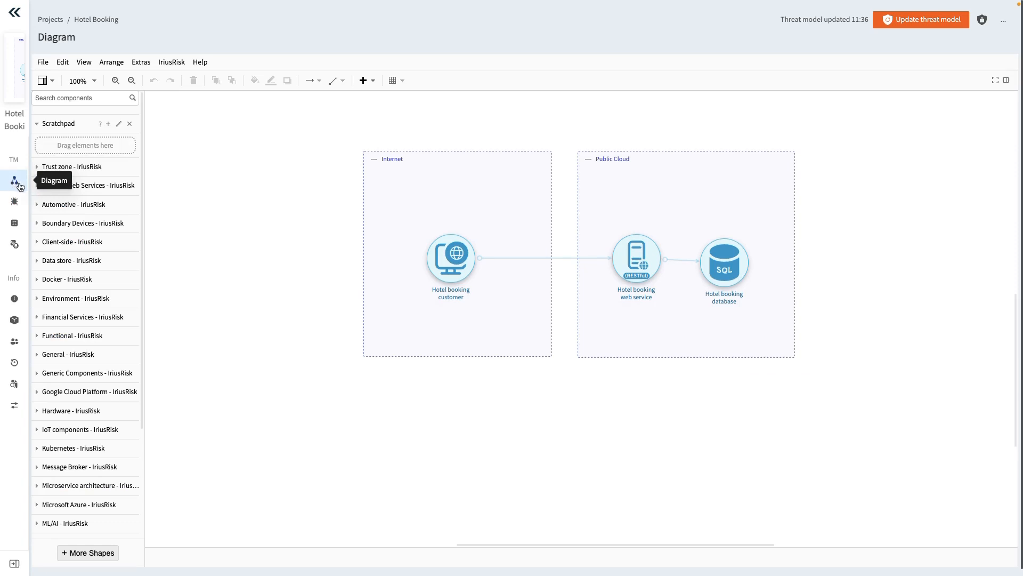
Step: In the customer-to-web-service flow details, move Credit Card Data into selected assets
right_click(544, 257)
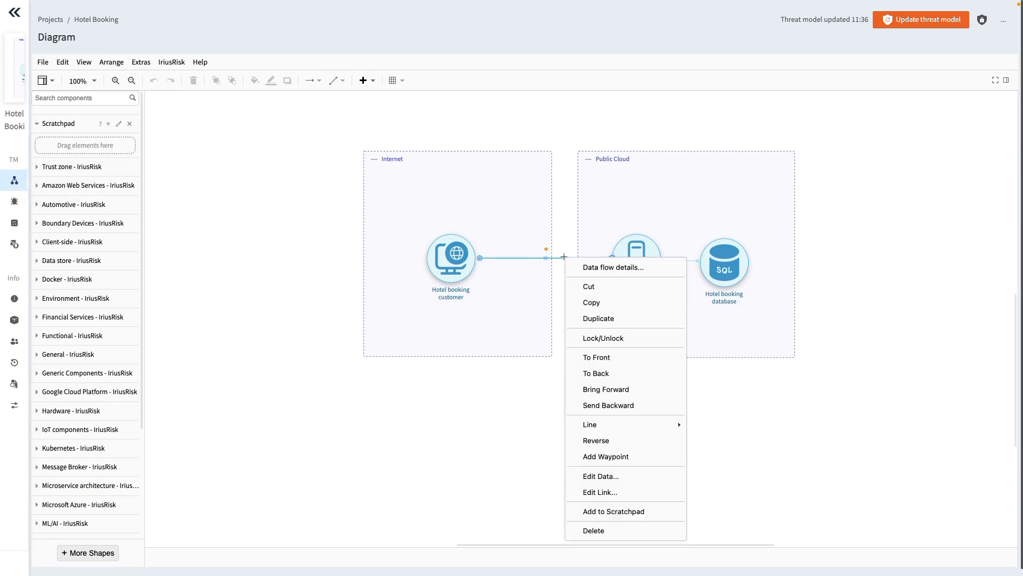
click(612, 267)
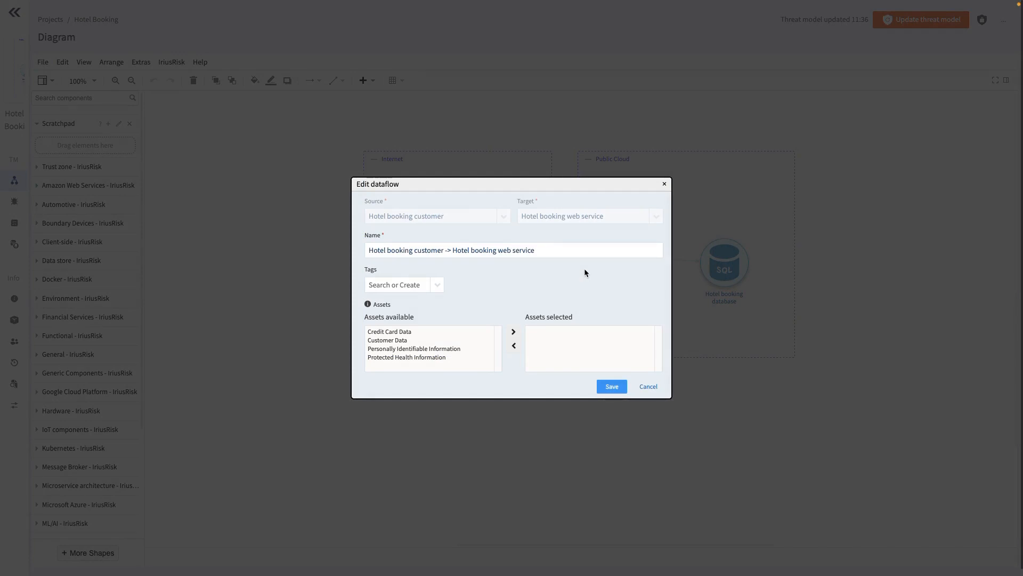
double_click(528, 249)
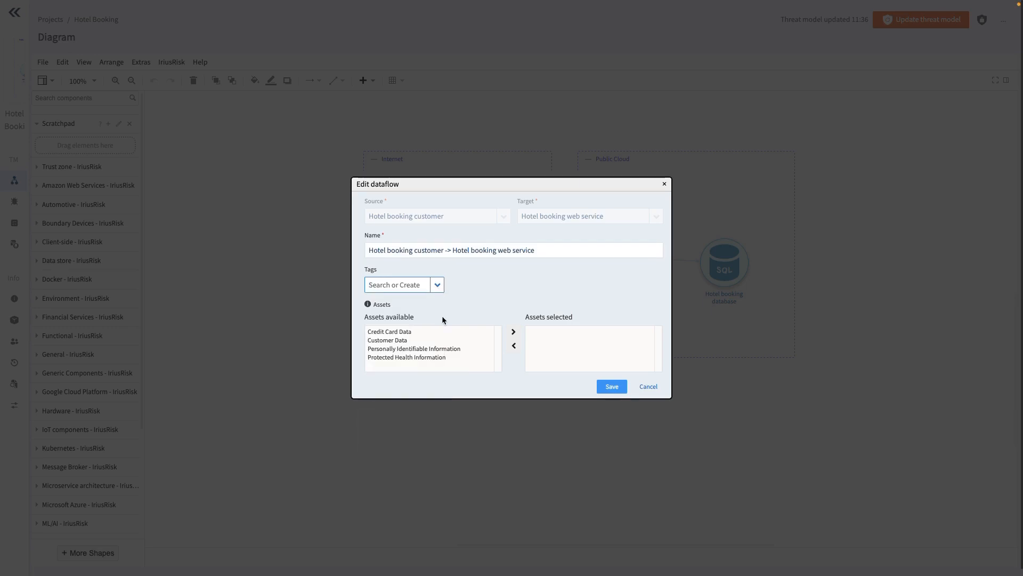
click(514, 332)
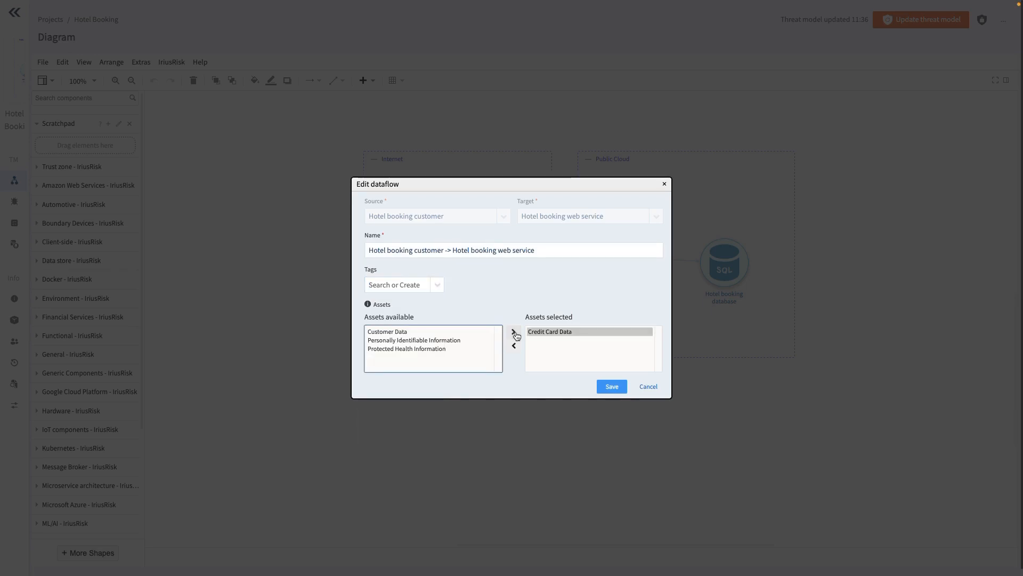